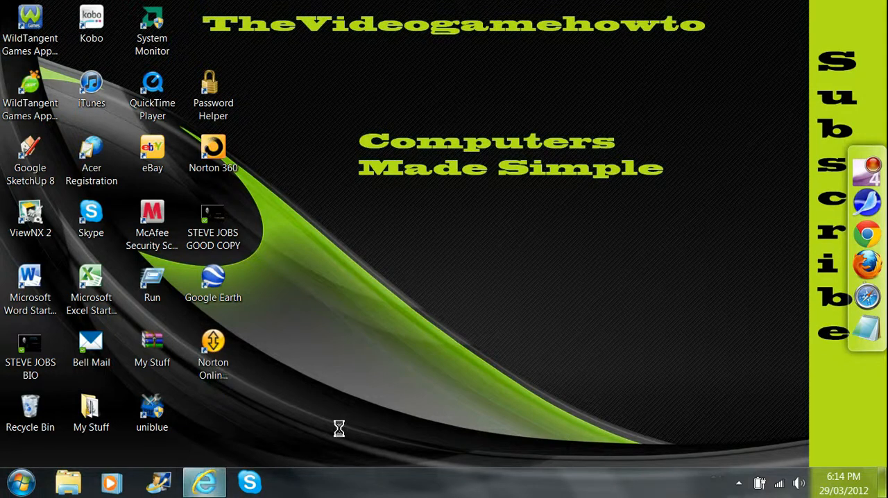
- Search Google for 'tordex' in Internet Explorer and start the Start Killer download
{"action": "left_click", "coordinate": [204, 481]}
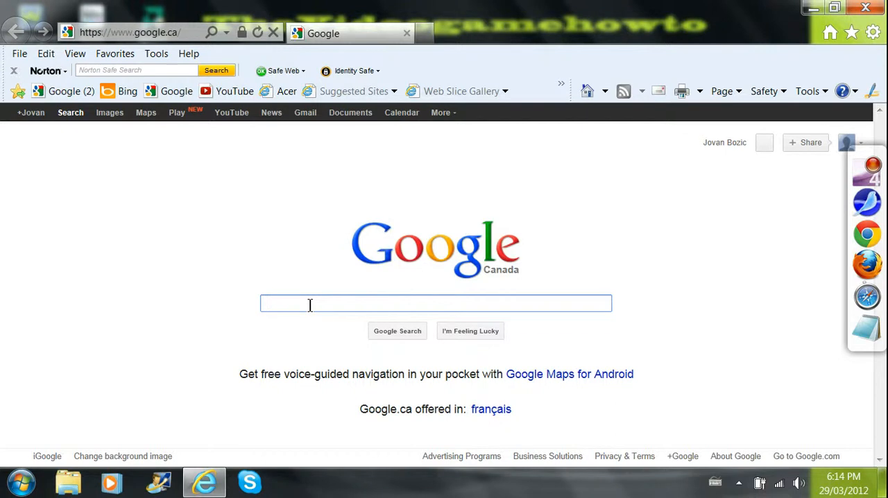
{"action": "type", "text": "tordex"}
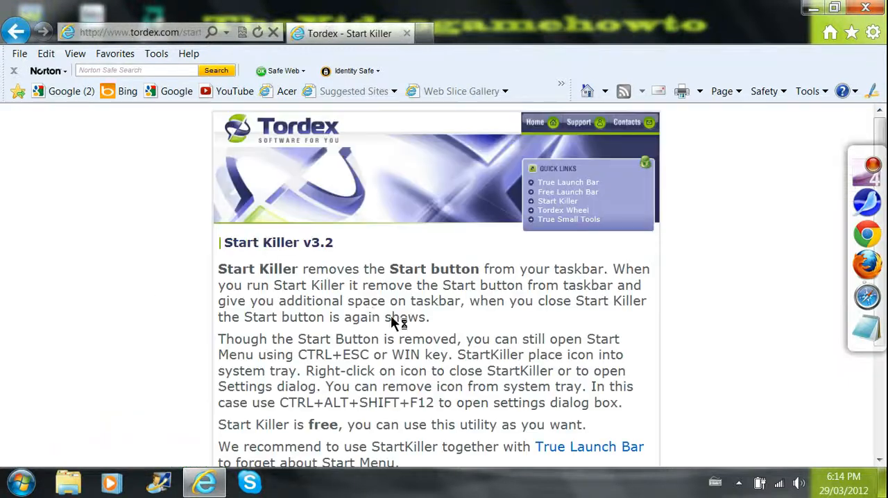
{"action": "scroll", "scroll_direction": "down", "scroll_amount": 3}
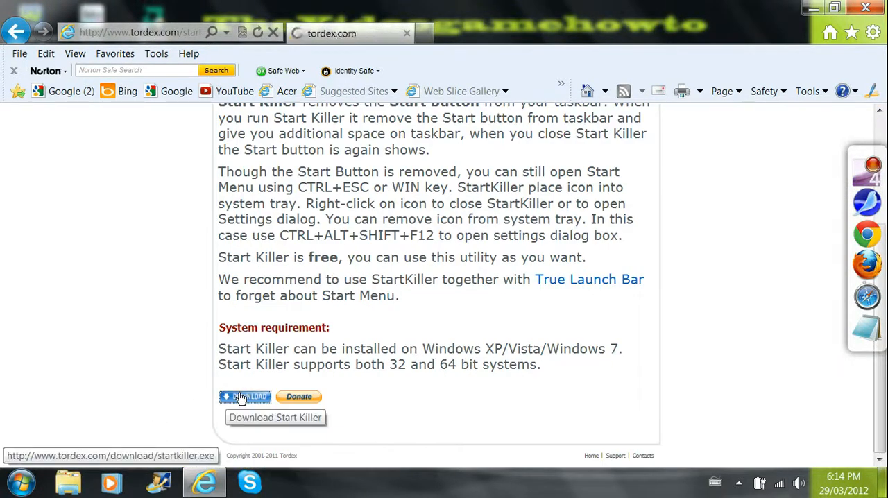
{"action": "left_click", "coordinate": [244, 396]}
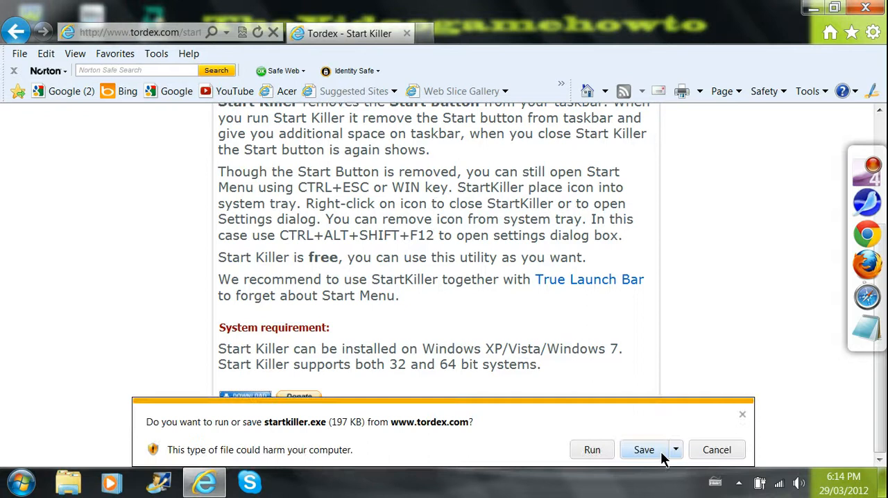
- Save startkiller.exe and run it so the Start button disappears
{"action": "left_click", "coordinate": [644, 449]}
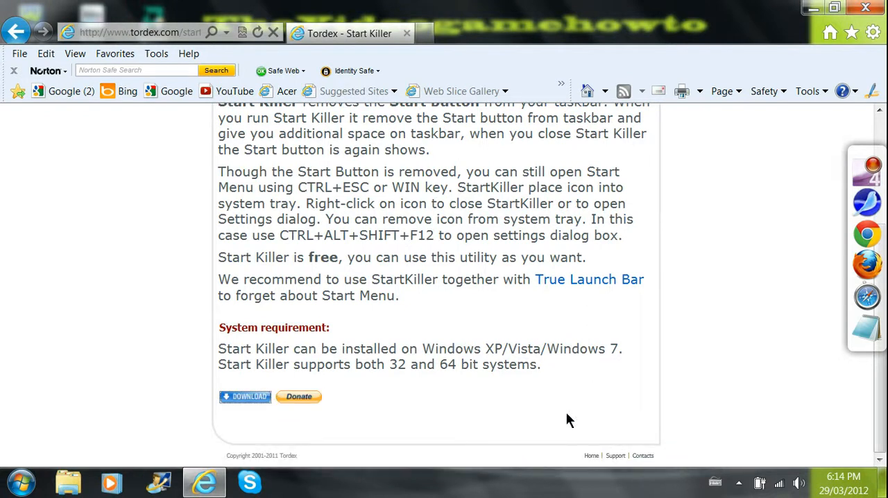
{"action": "left_click", "coordinate": [244, 397]}
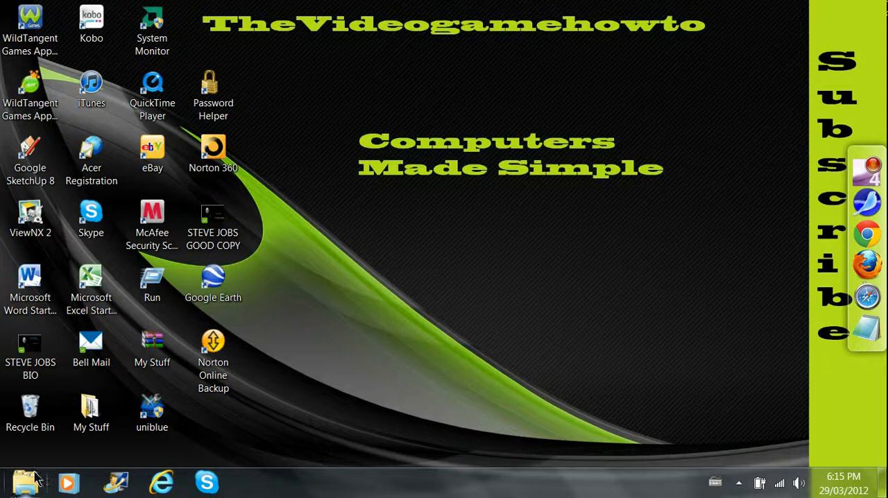
{"action": "mouse_move", "coordinate": [699, 443]}
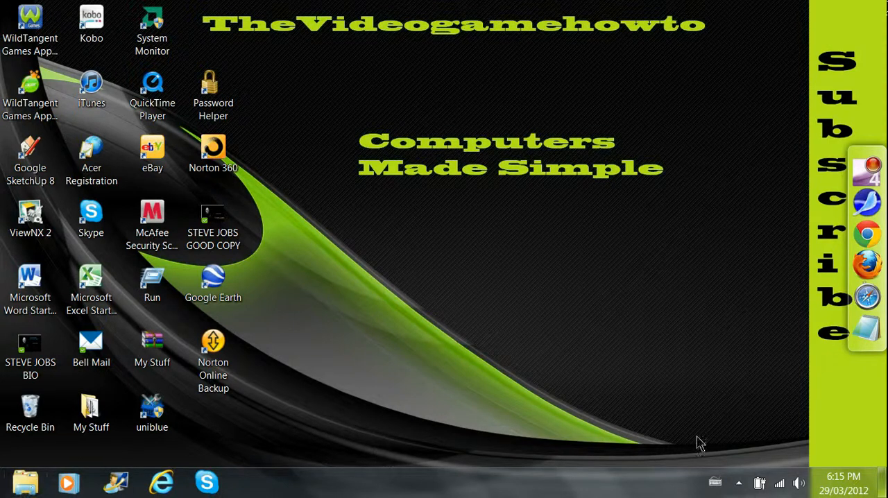
- Close Start Killer from the notification area and bring the Start menu back up
{"action": "left_click", "coordinate": [739, 483]}
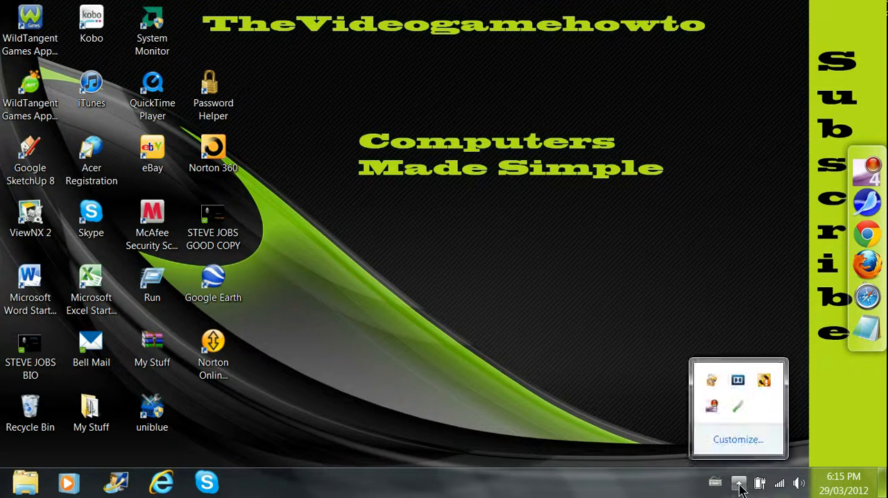
{"action": "mouse_move", "coordinate": [738, 408]}
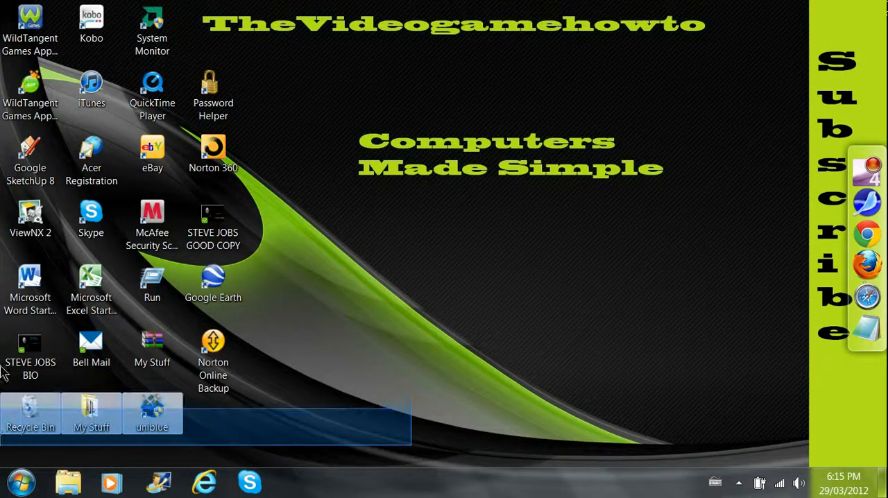
{"action": "left_click", "coordinate": [506, 194]}
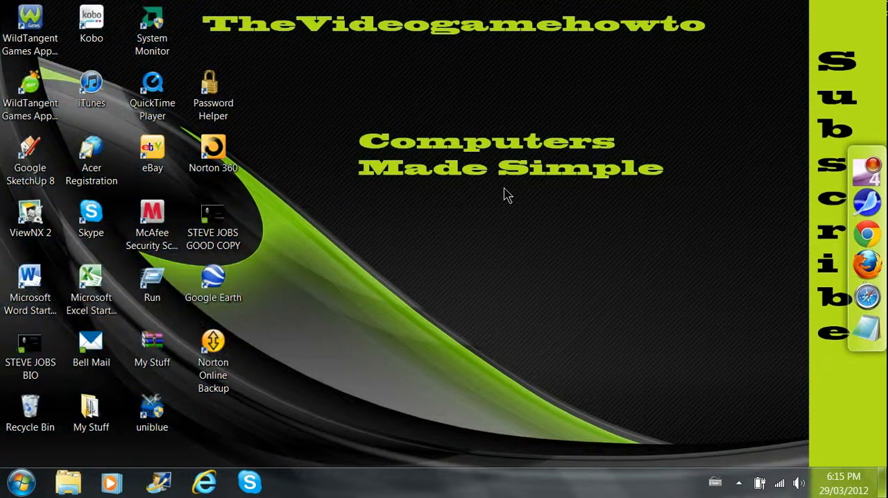
{"action": "mouse_move", "coordinate": [299, 350]}
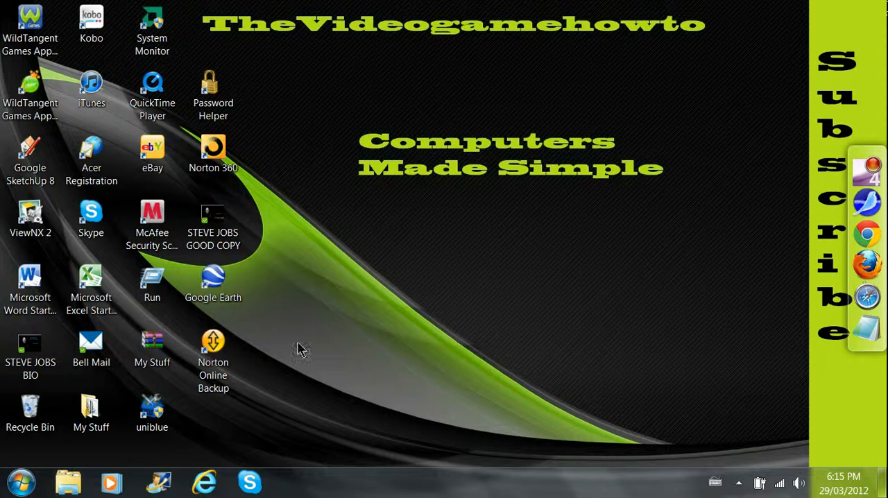
{"action": "left_click", "coordinate": [20, 483]}
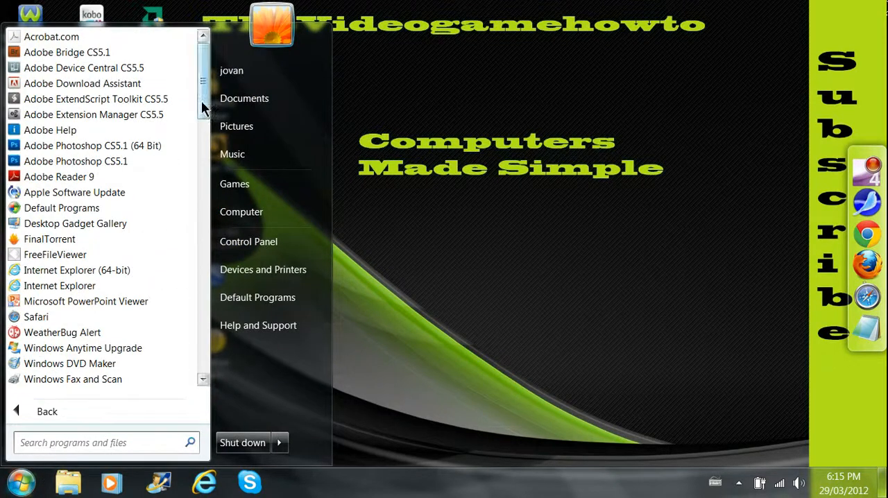
- Search the Start menu for 'startki' to find the Start Killer program
{"action": "scroll", "scroll_direction": "down", "scroll_amount": 3}
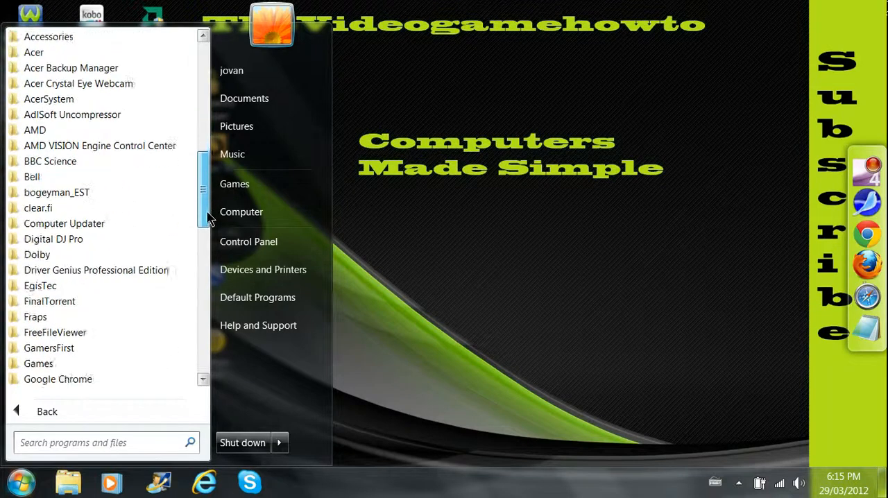
{"action": "left_click_drag", "start_coordinate": [203, 194], "coordinate": [202, 291]}
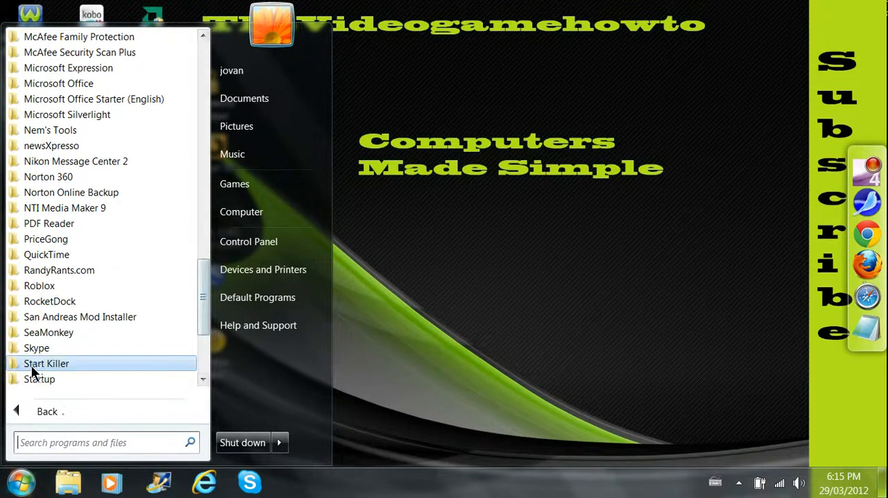
{"action": "type", "text": "s"}
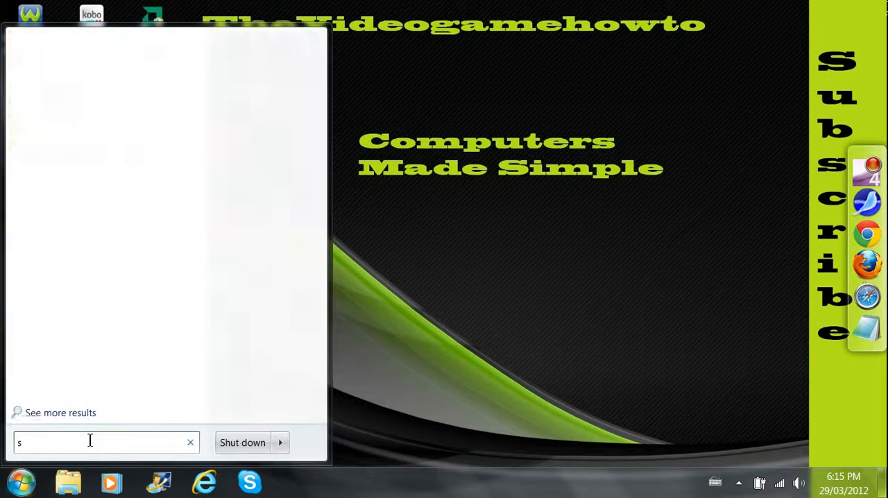
{"action": "type", "text": "tartkiller"}
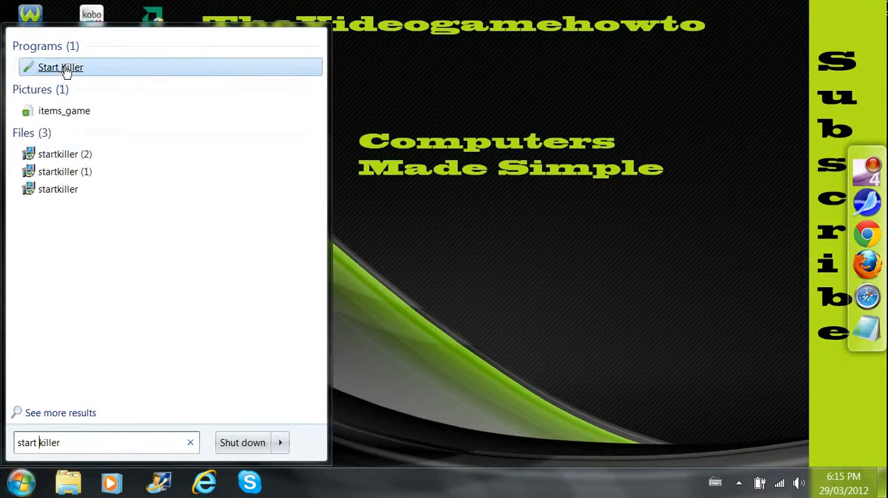
- Send Start Killer to the desktop as a shortcut via Send to > Desktop
{"action": "right_click", "coordinate": [61, 66]}
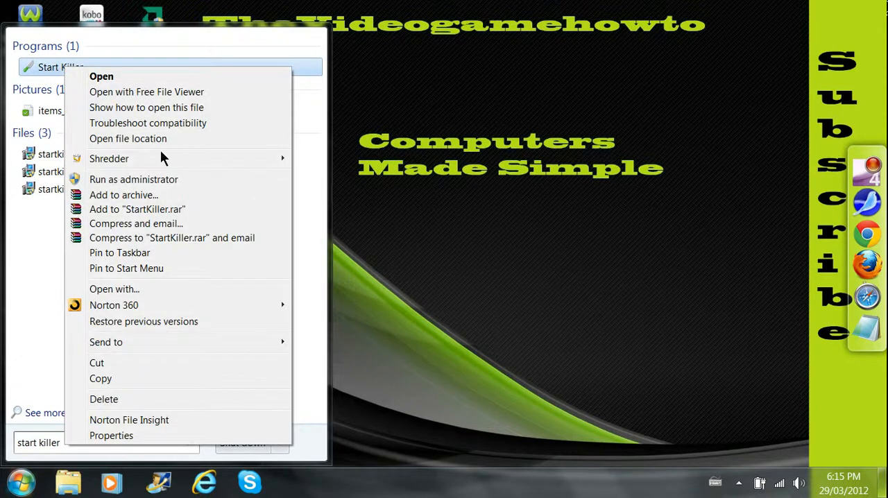
{"action": "mouse_move", "coordinate": [105, 342]}
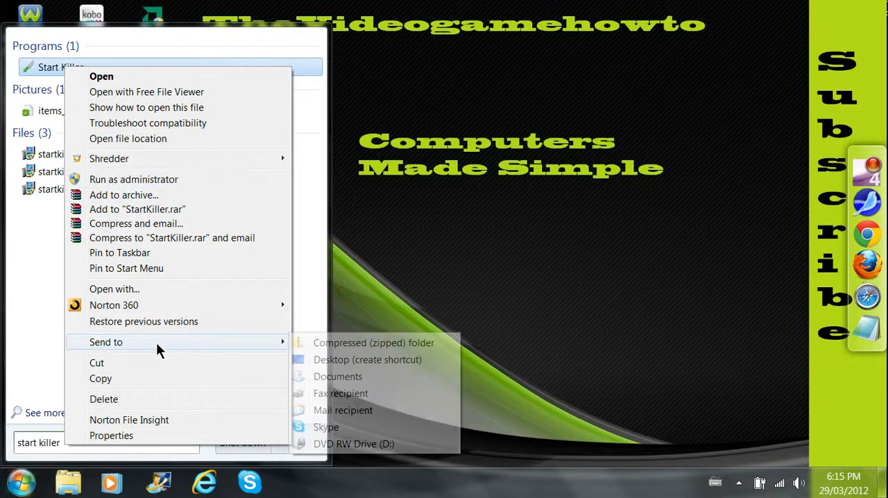
{"action": "left_click", "coordinate": [391, 364]}
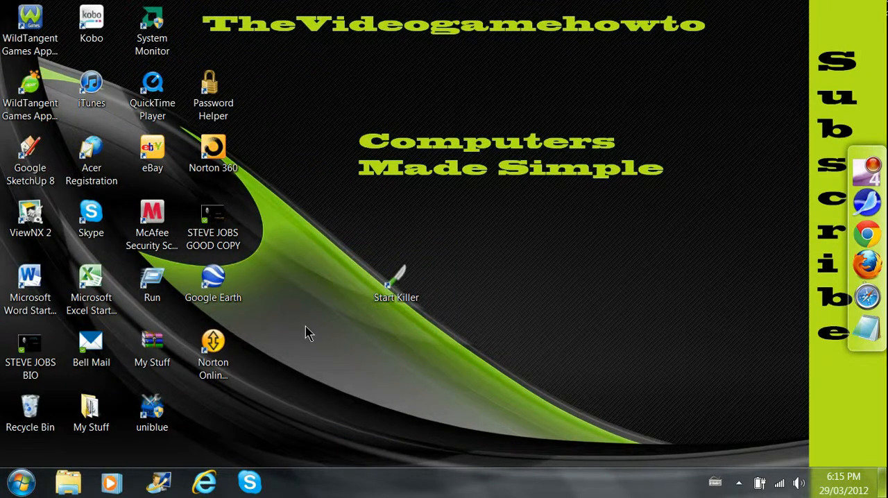
- Copy the Start Killer desktop shortcut and head into All Programs toward the Startup folder
{"action": "left_click", "coordinate": [21, 482]}
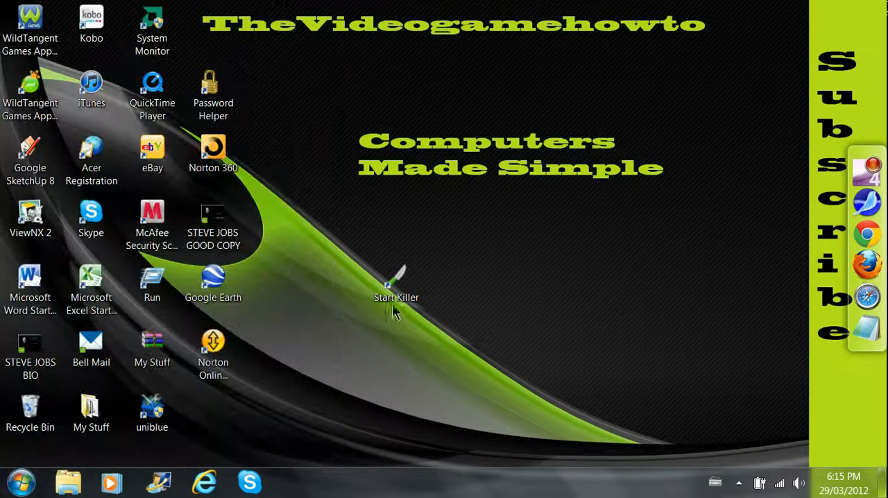
{"action": "right_click", "coordinate": [396, 284]}
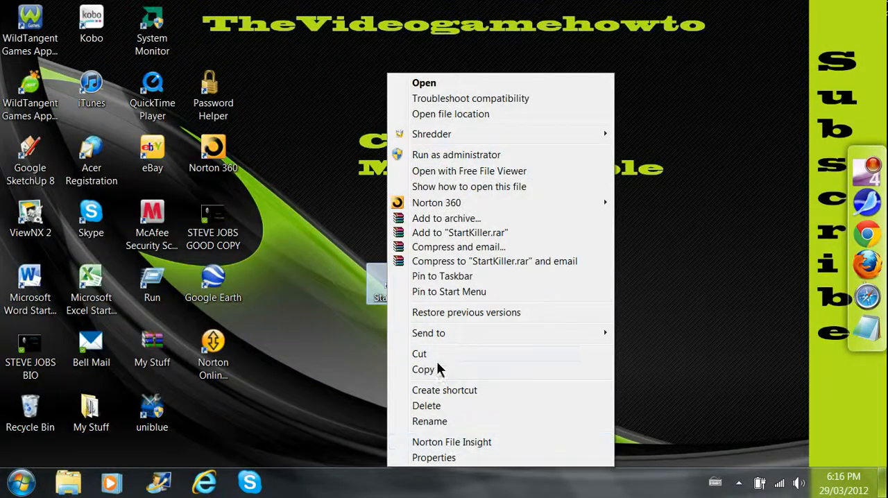
{"action": "left_click", "coordinate": [20, 482]}
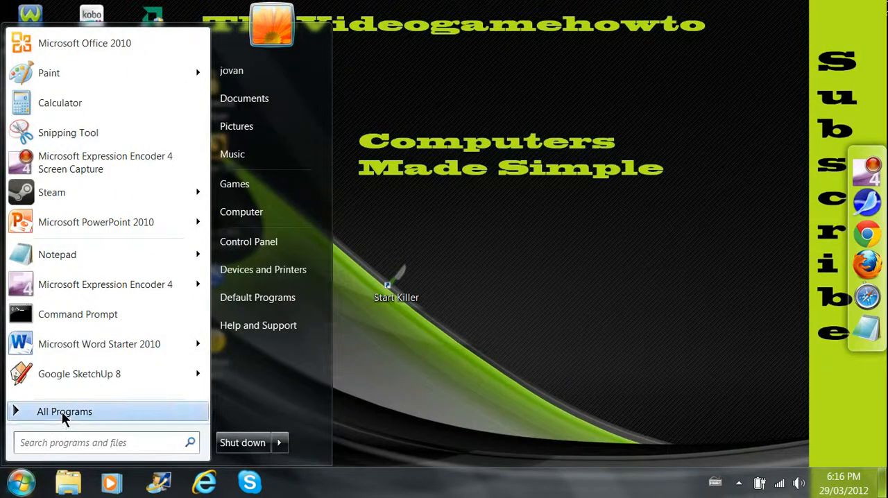
{"action": "left_click", "coordinate": [64, 410]}
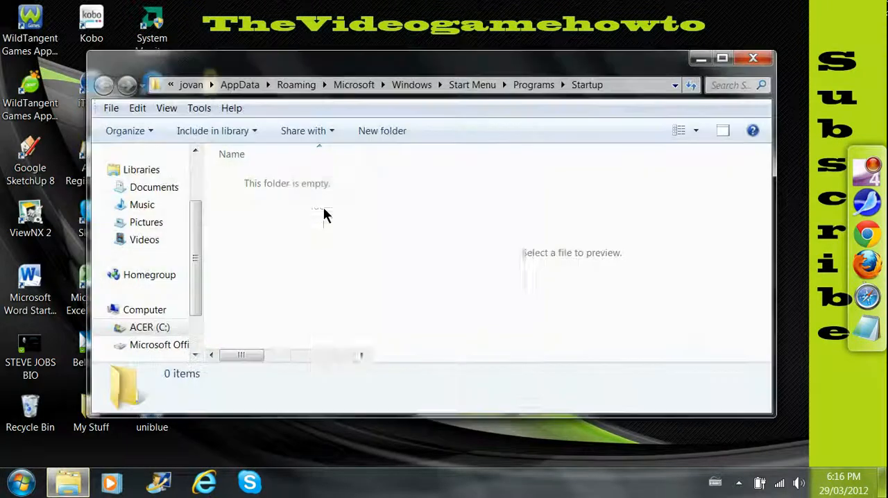
- Paste the copied Start Killer shortcut into the empty Startup folder
{"action": "right_click", "coordinate": [326, 215]}
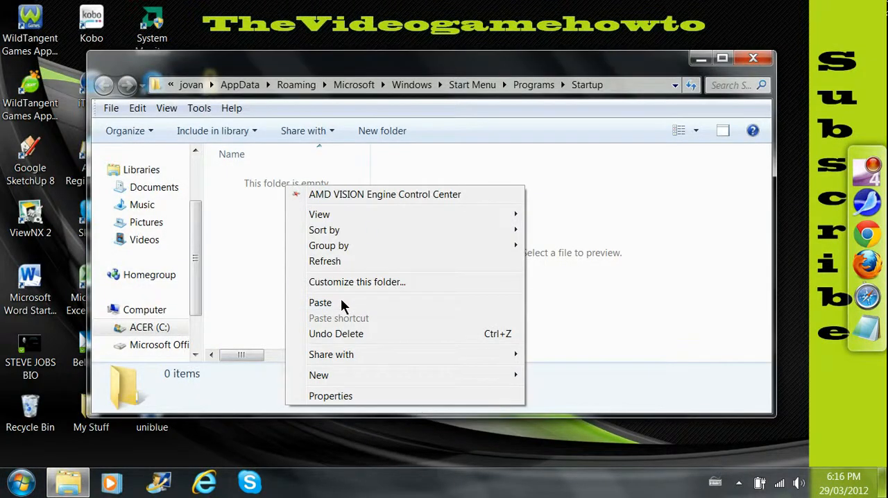
{"action": "left_click", "coordinate": [319, 302]}
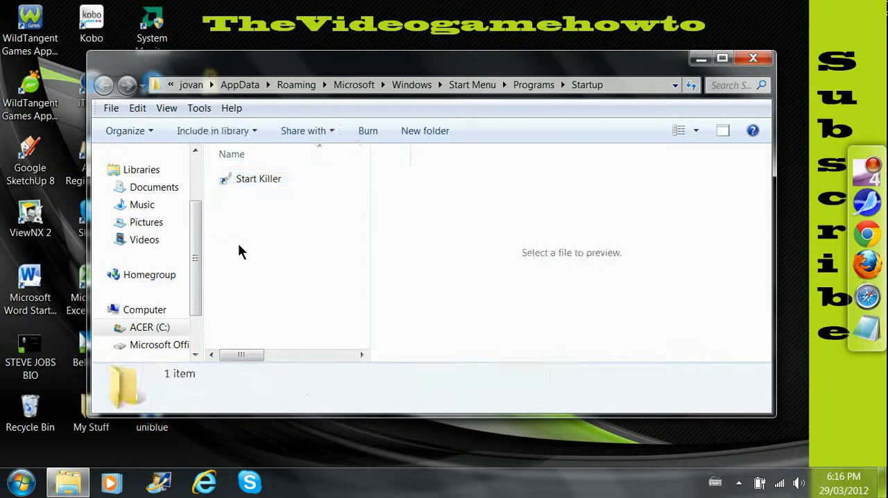
{"action": "left_click", "coordinate": [258, 178]}
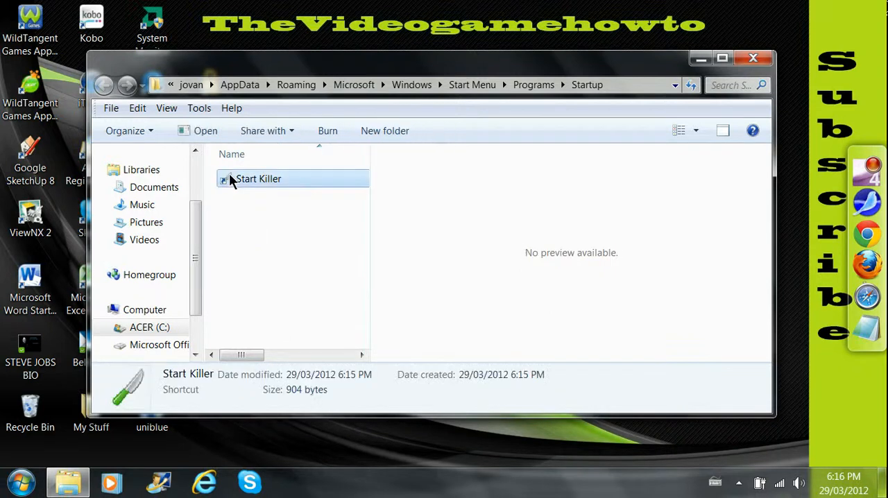
- Delete the Start Killer shortcut to the Recycle Bin and close the Startup window
{"action": "right_click", "coordinate": [258, 178]}
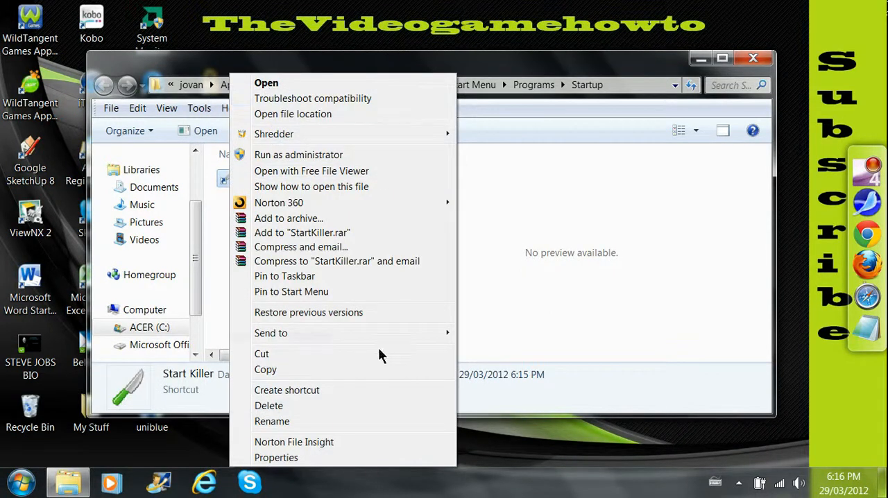
{"action": "left_click", "coordinate": [270, 405]}
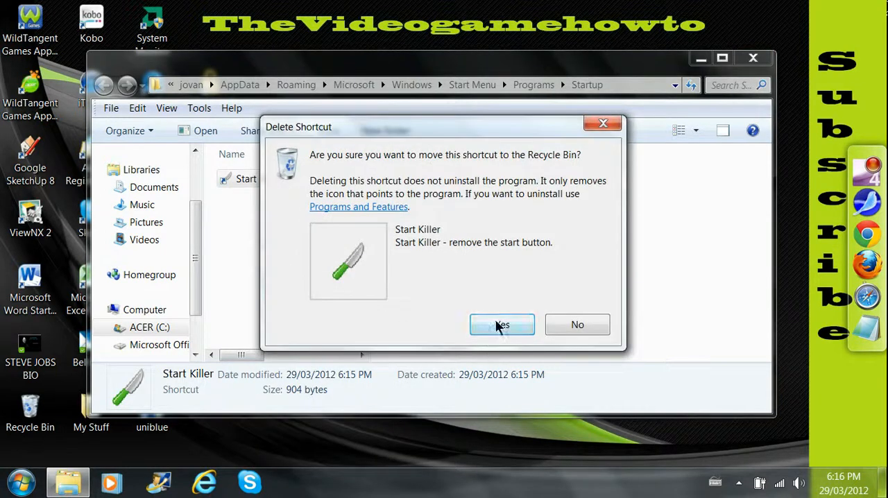
{"action": "left_click", "coordinate": [502, 324]}
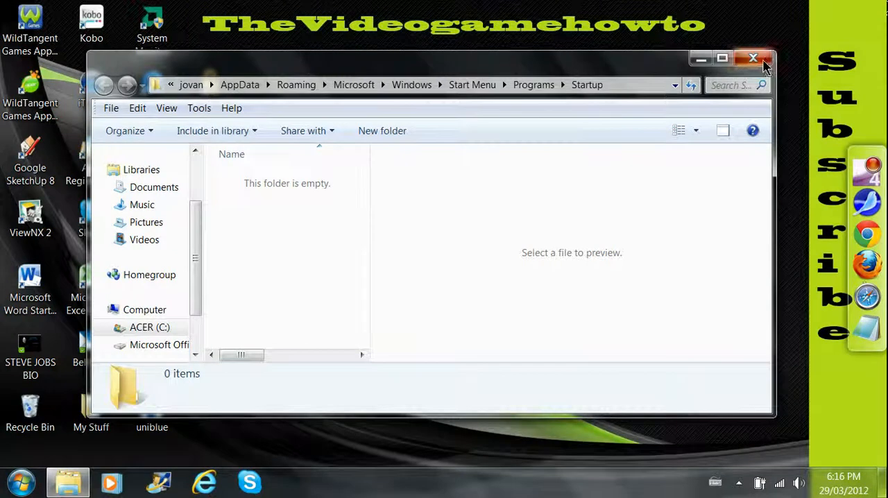
{"action": "left_click", "coordinate": [753, 58]}
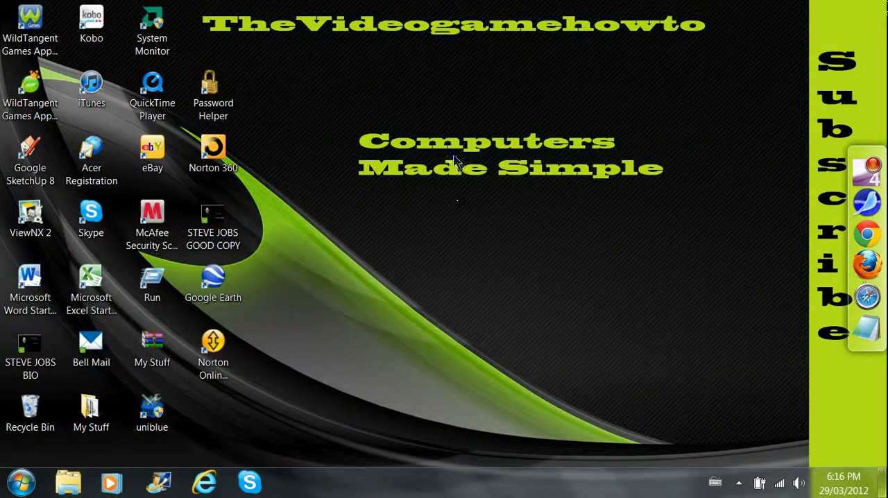